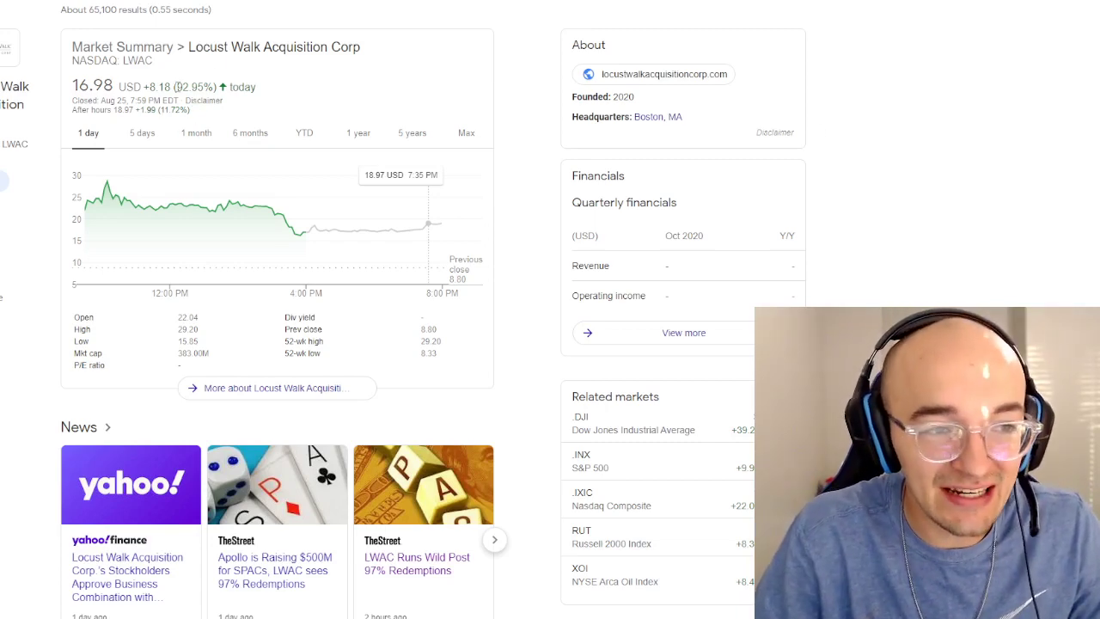
mouse_move(289, 198)
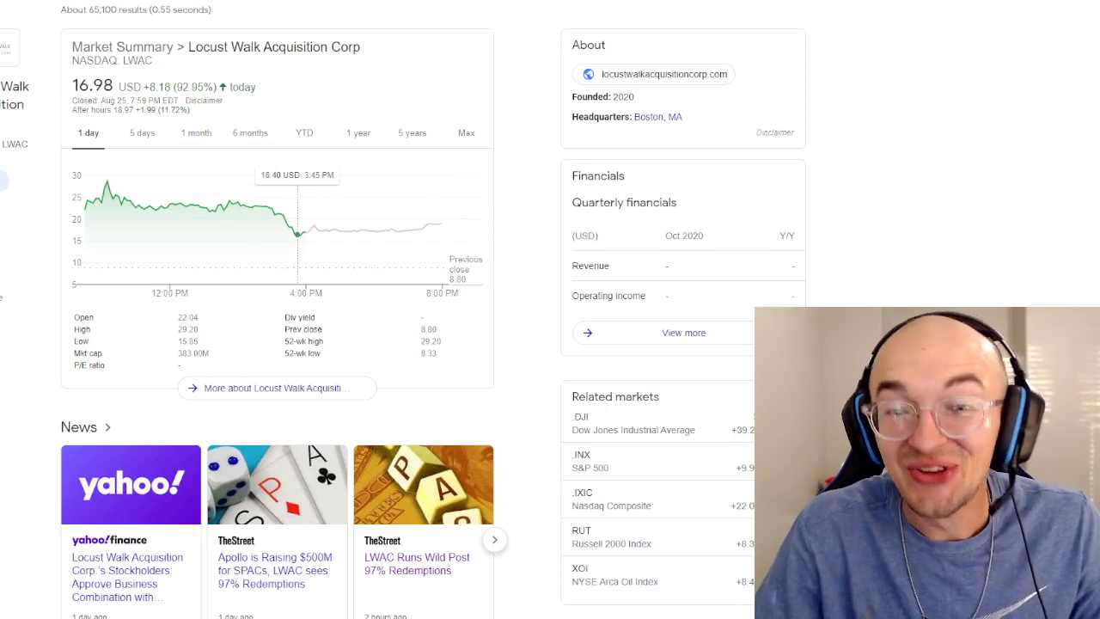
mouse_move(308, 234)
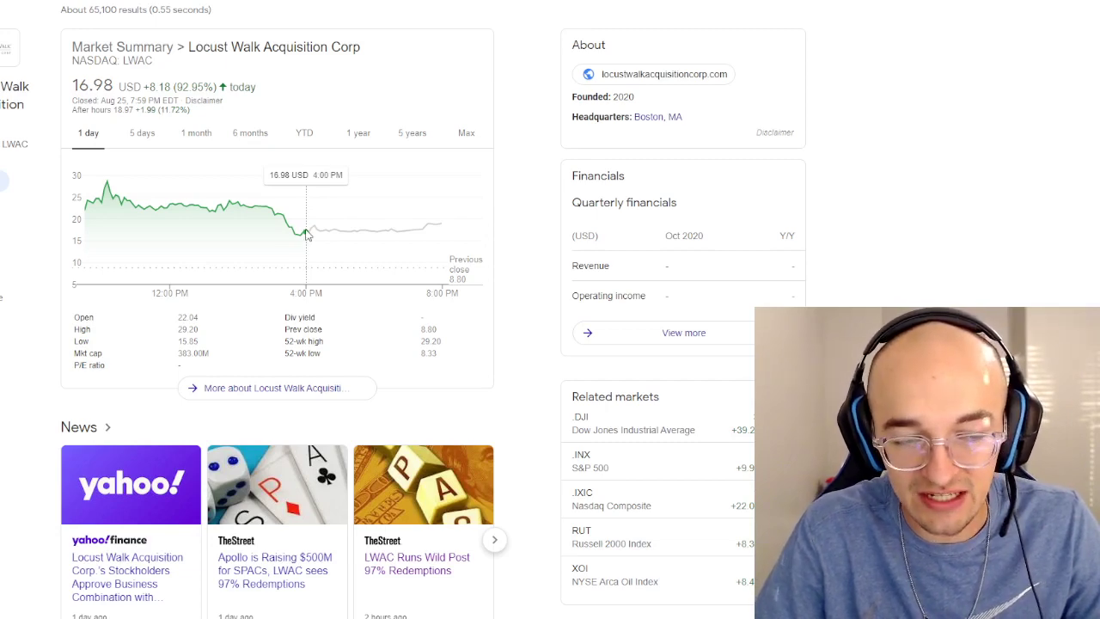
mouse_move(110, 186)
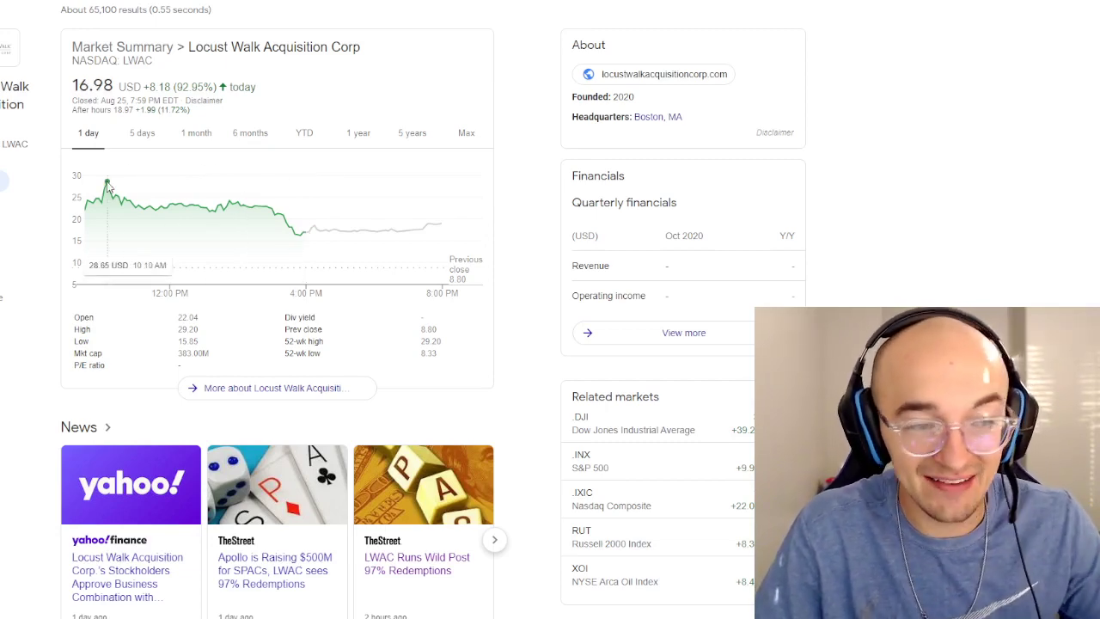
mouse_move(138, 227)
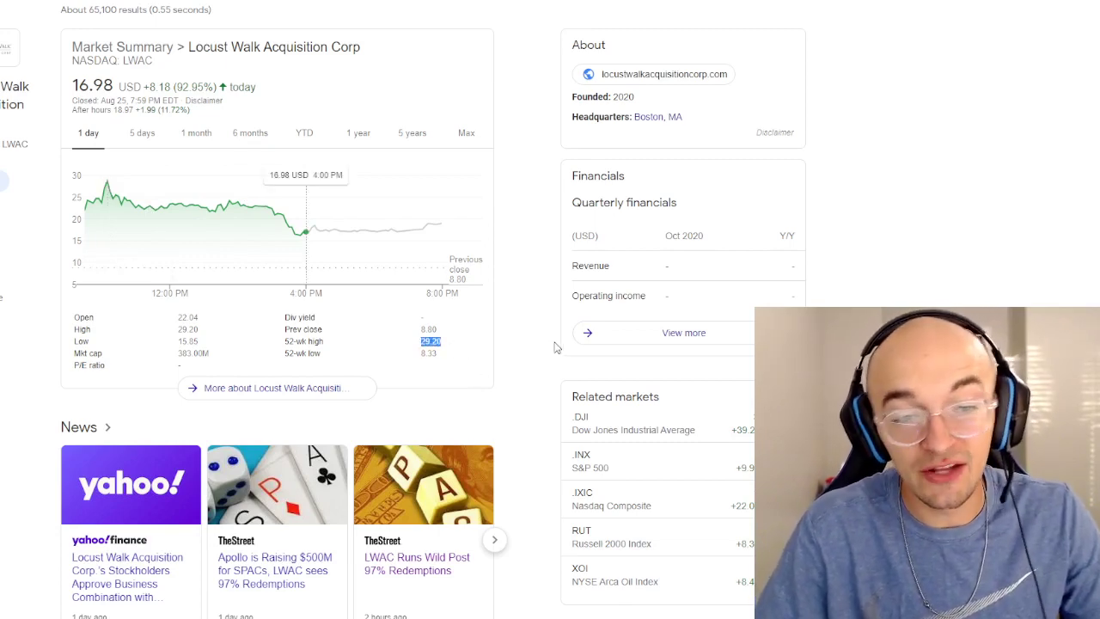
mouse_move(222, 205)
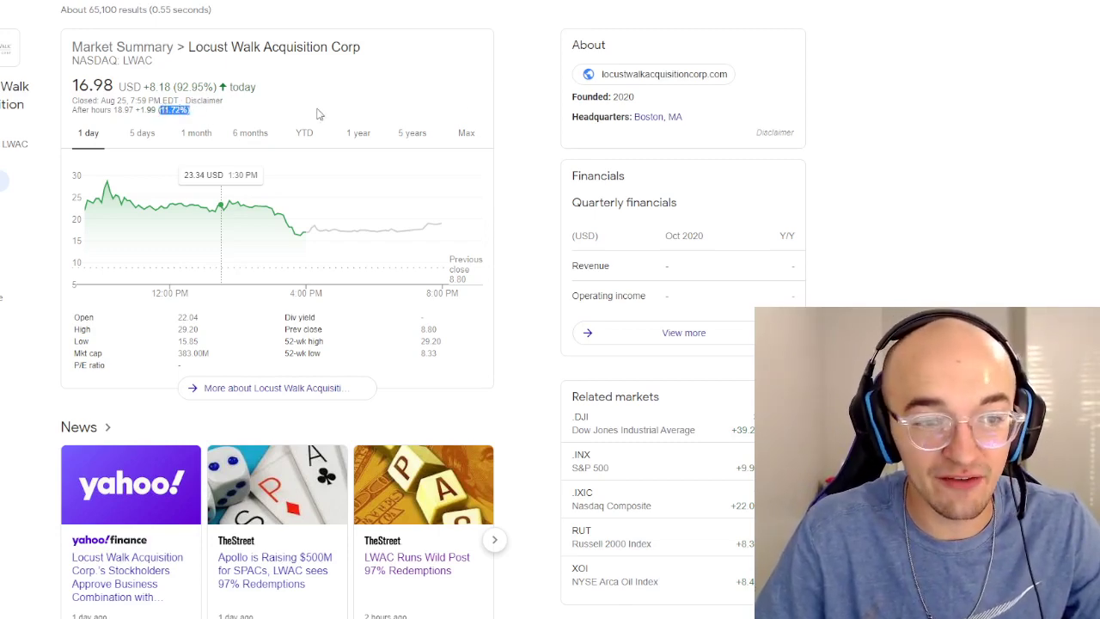
mouse_move(395, 221)
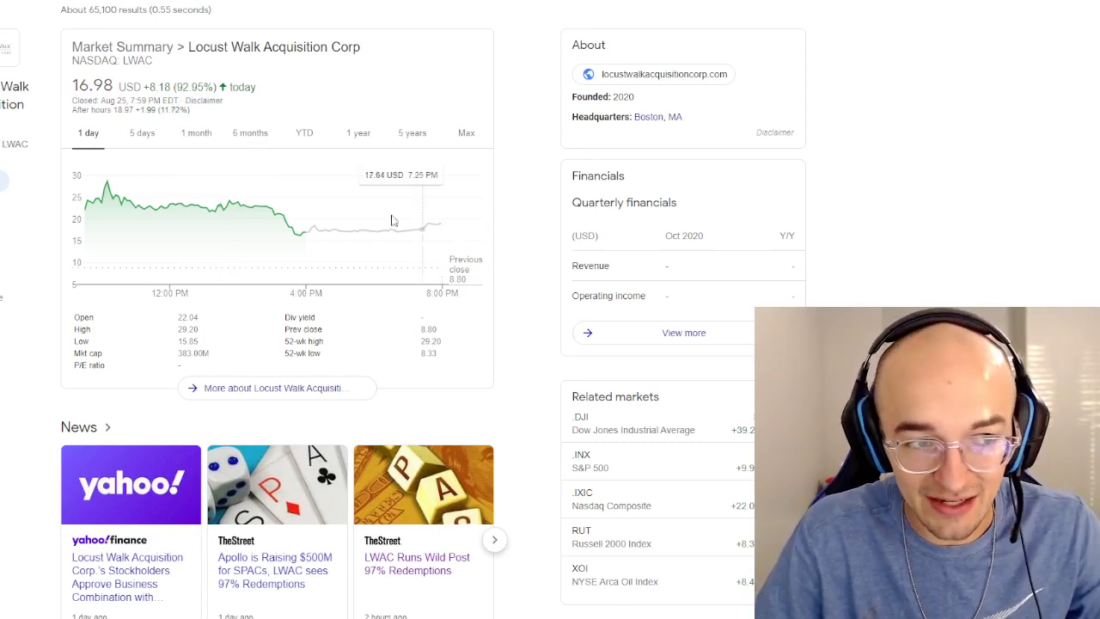
mouse_move(471, 153)
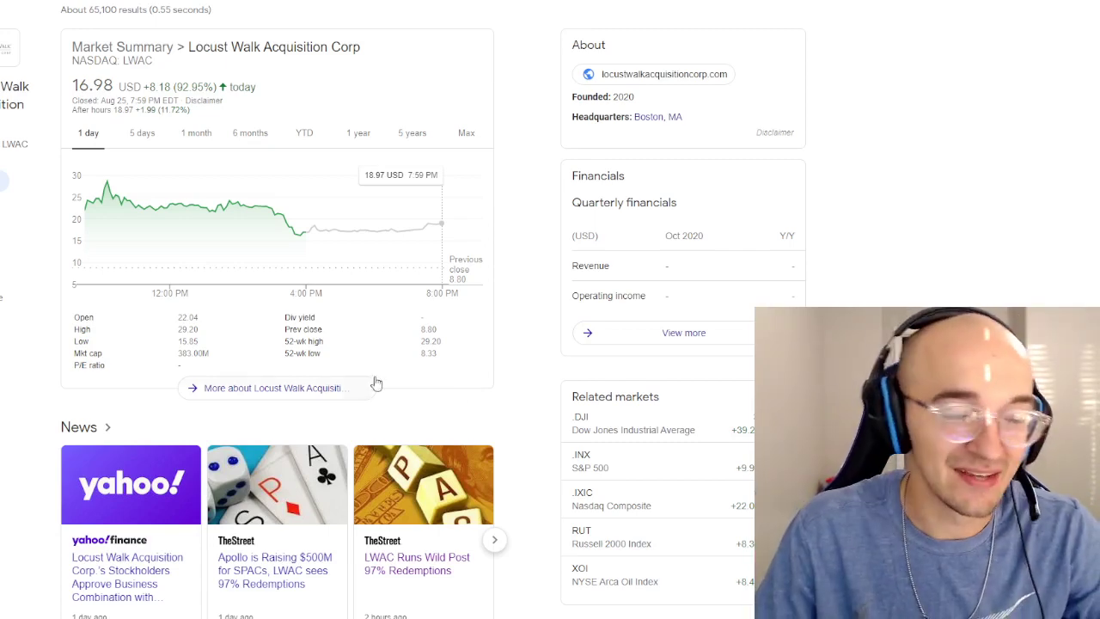
View the LWAC chart over 5-day, year-to-date and 6-month ranges, then back to 5 days
left_click(141, 133)
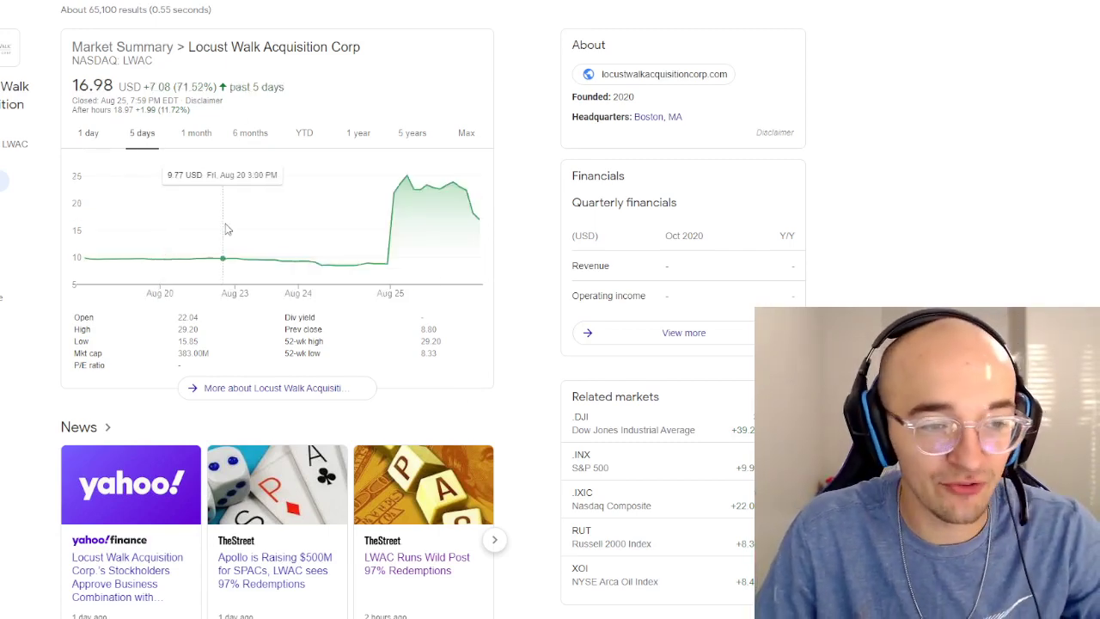
mouse_move(97, 258)
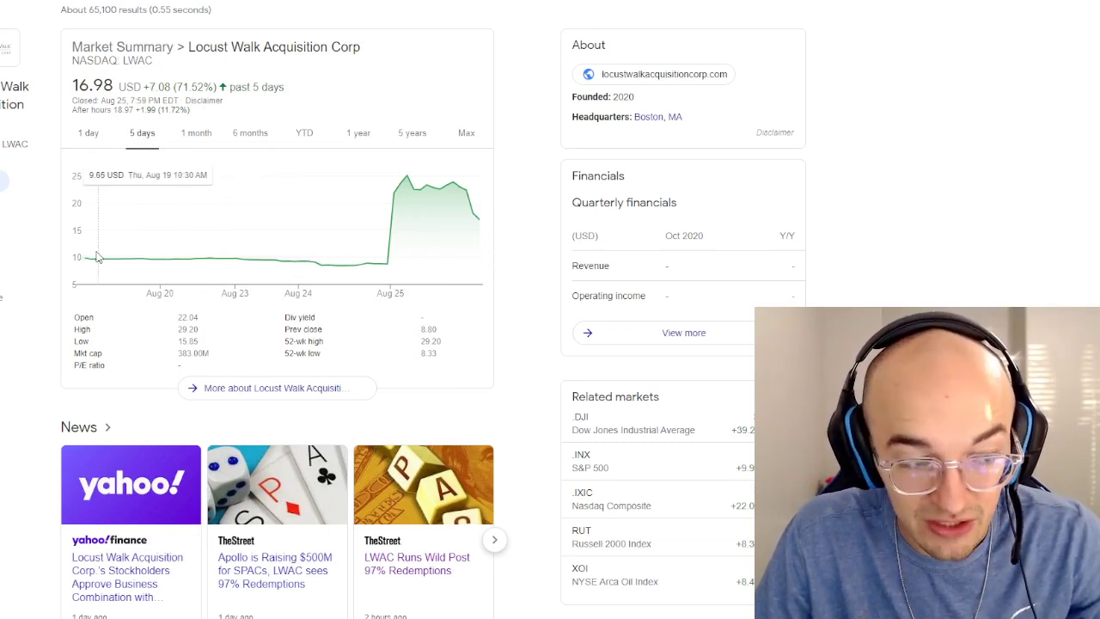
mouse_move(388, 265)
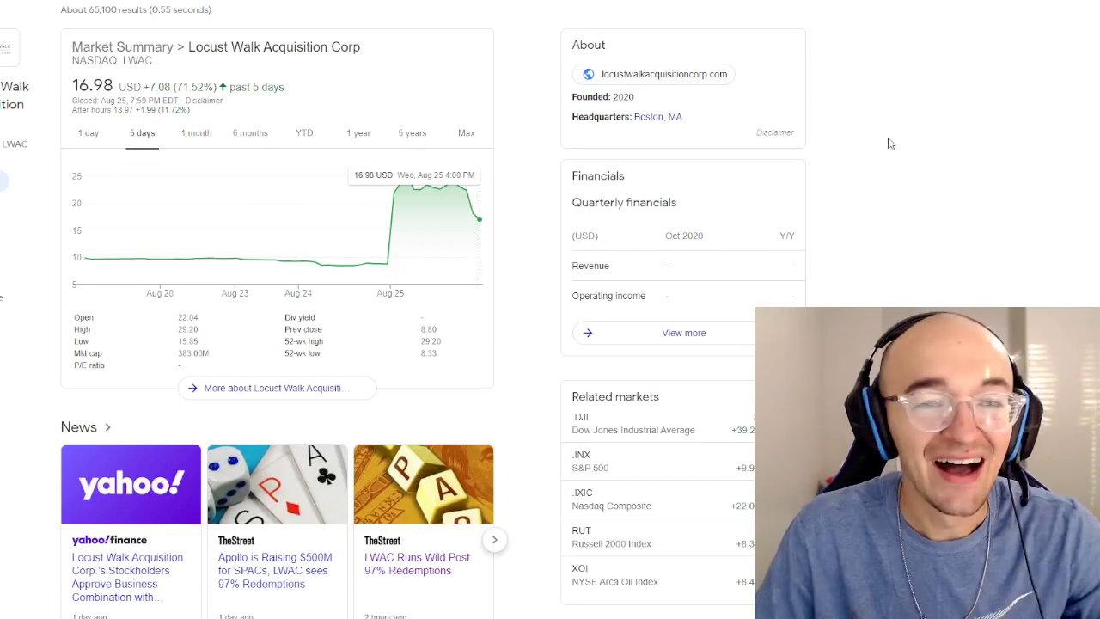
left_click(303, 133)
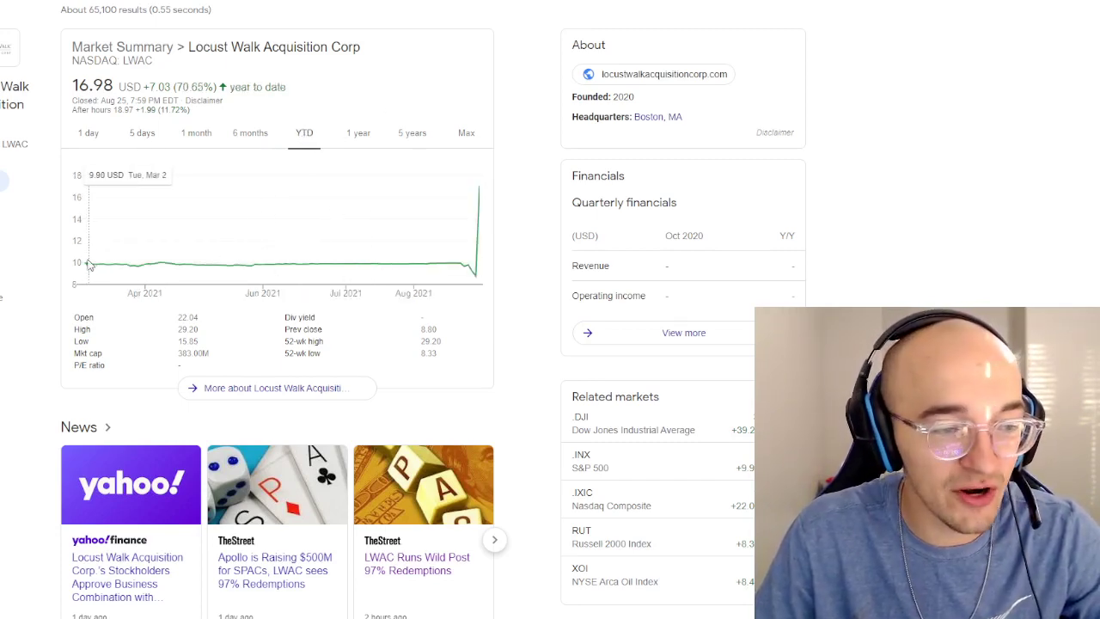
mouse_move(475, 275)
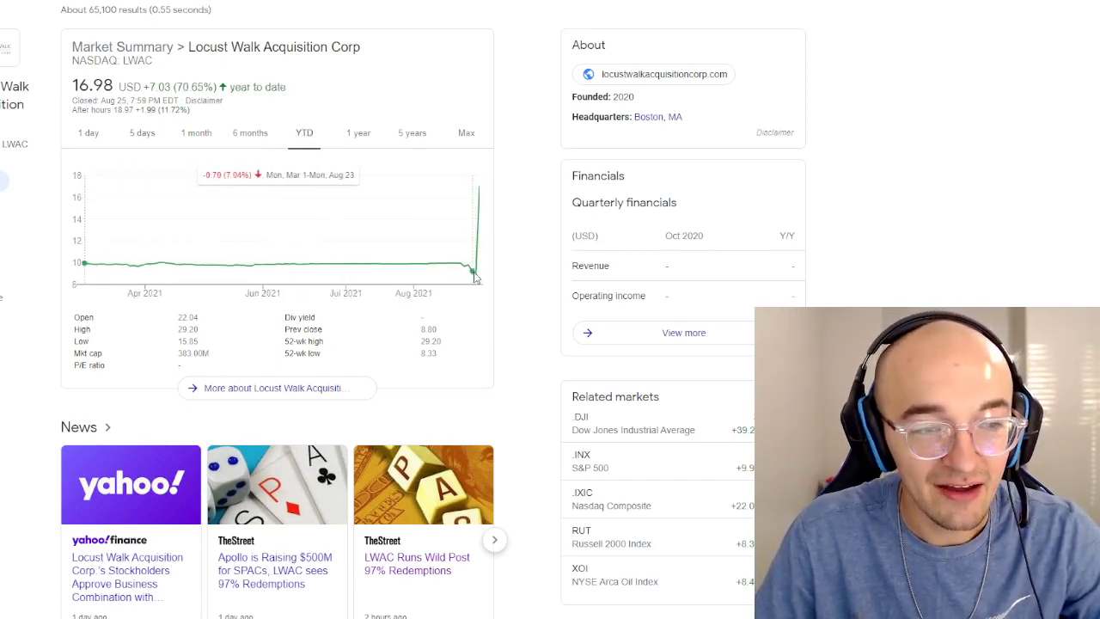
mouse_move(377, 262)
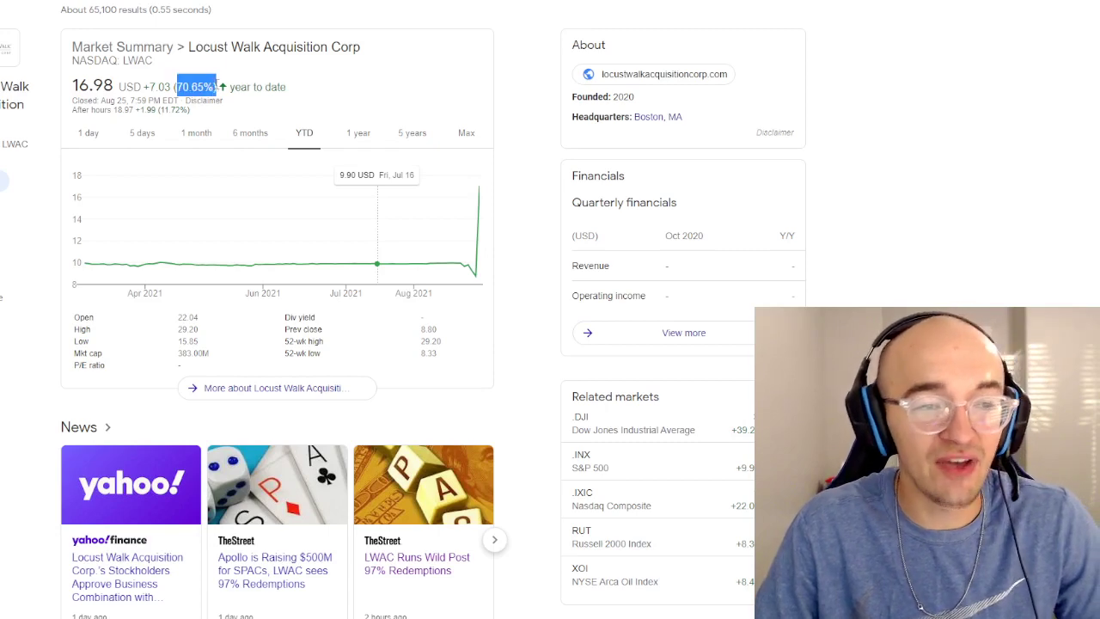
left_click(251, 132)
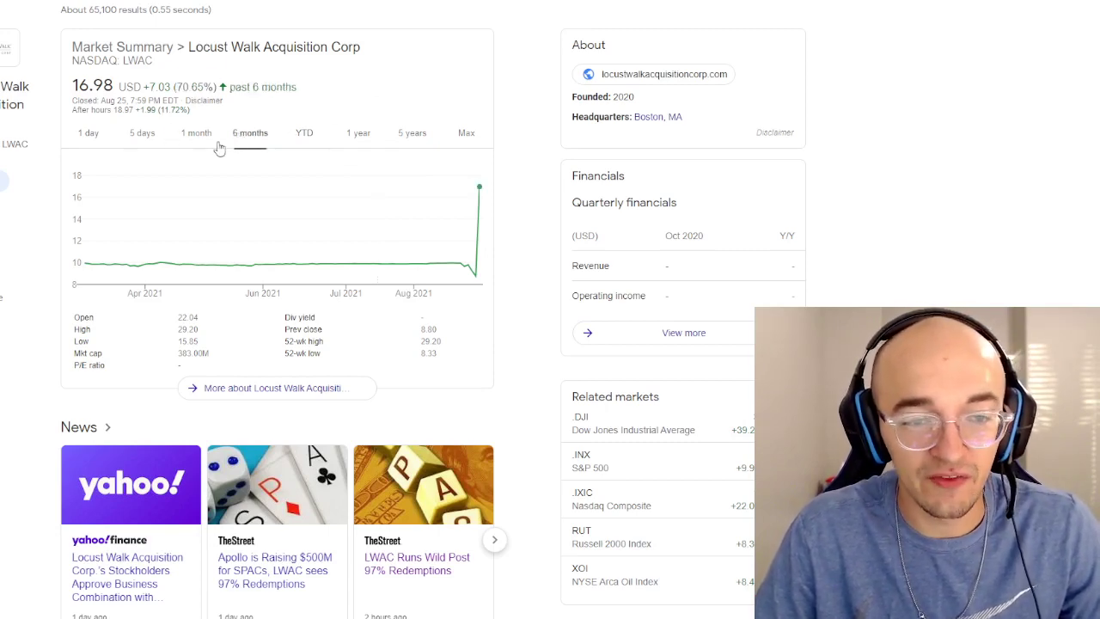
left_click(141, 132)
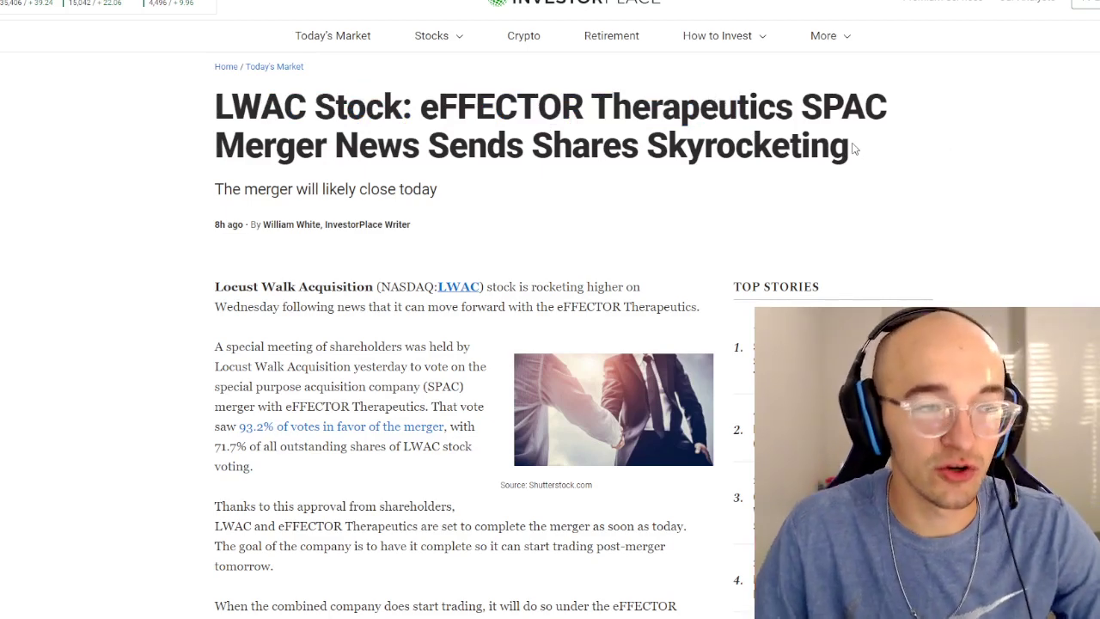
mouse_move(210, 196)
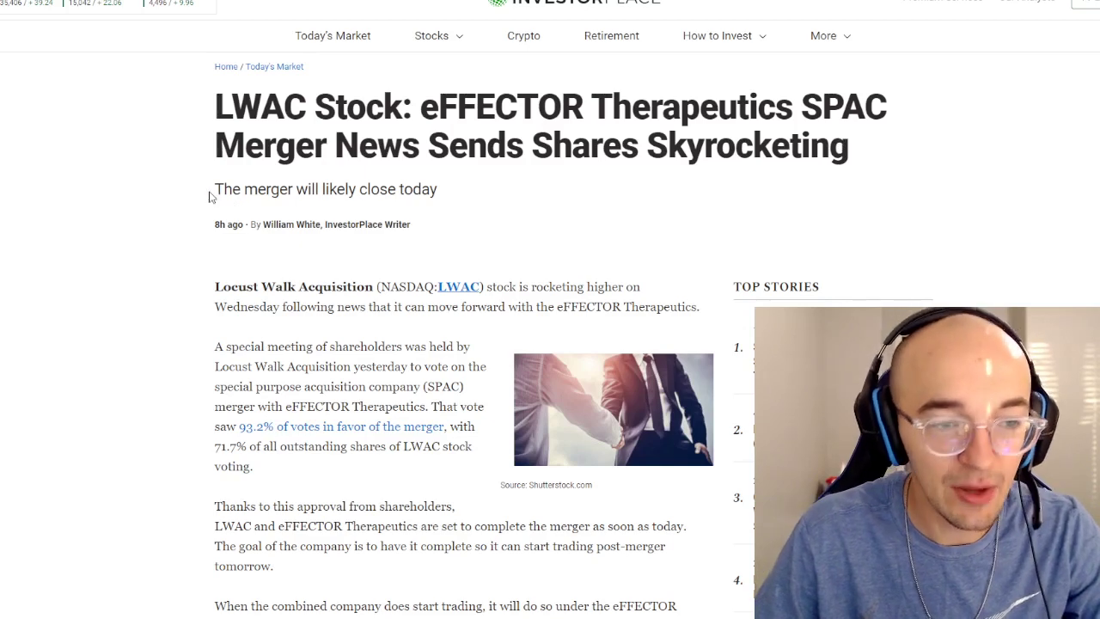
mouse_move(454, 208)
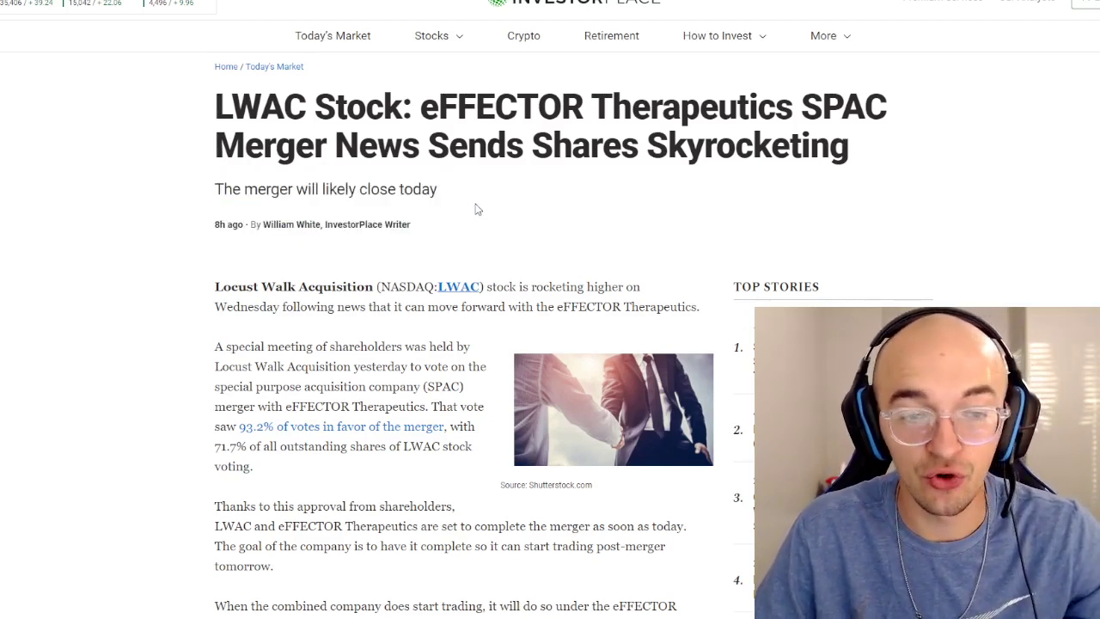
Scroll into the article body covering the shareholder vote, merger timing, EFTR ticker and net cash
scroll("down", 3)
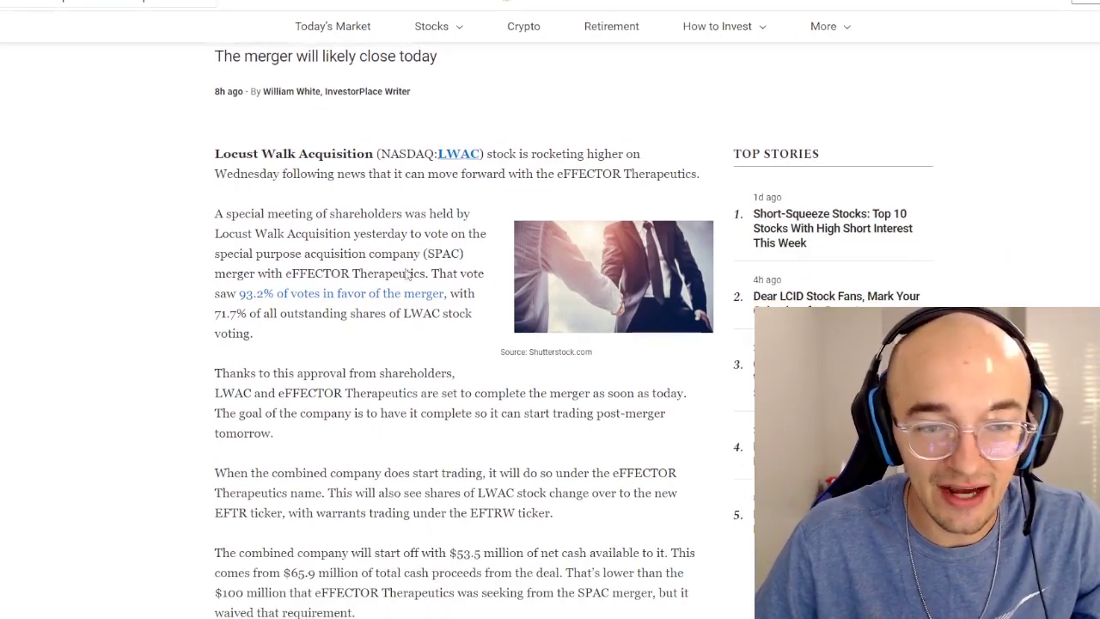
mouse_move(640, 211)
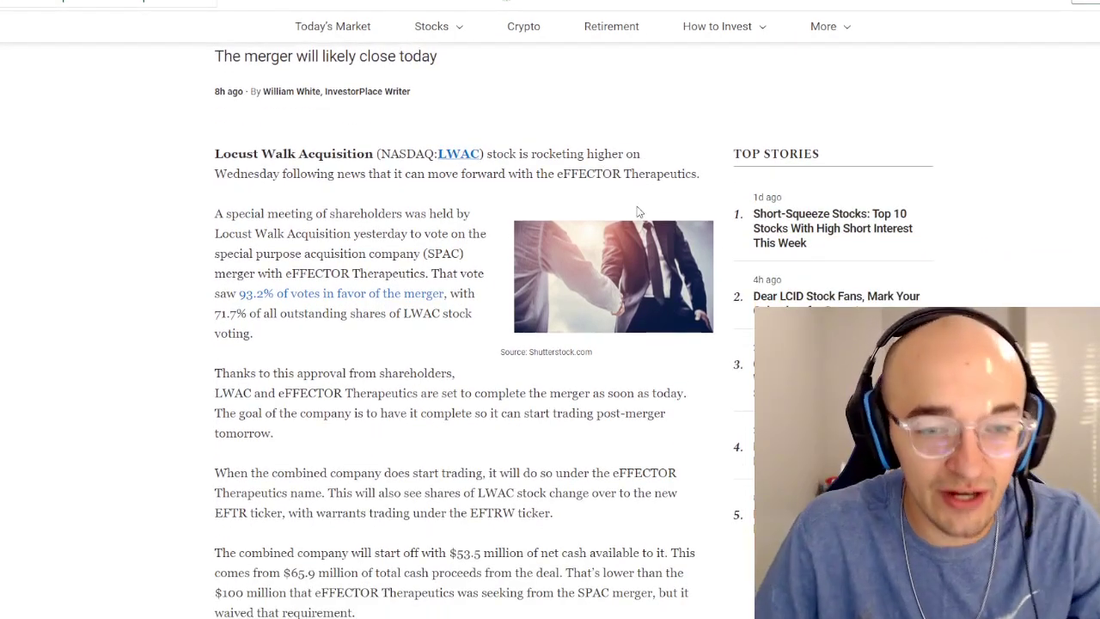
mouse_move(387, 232)
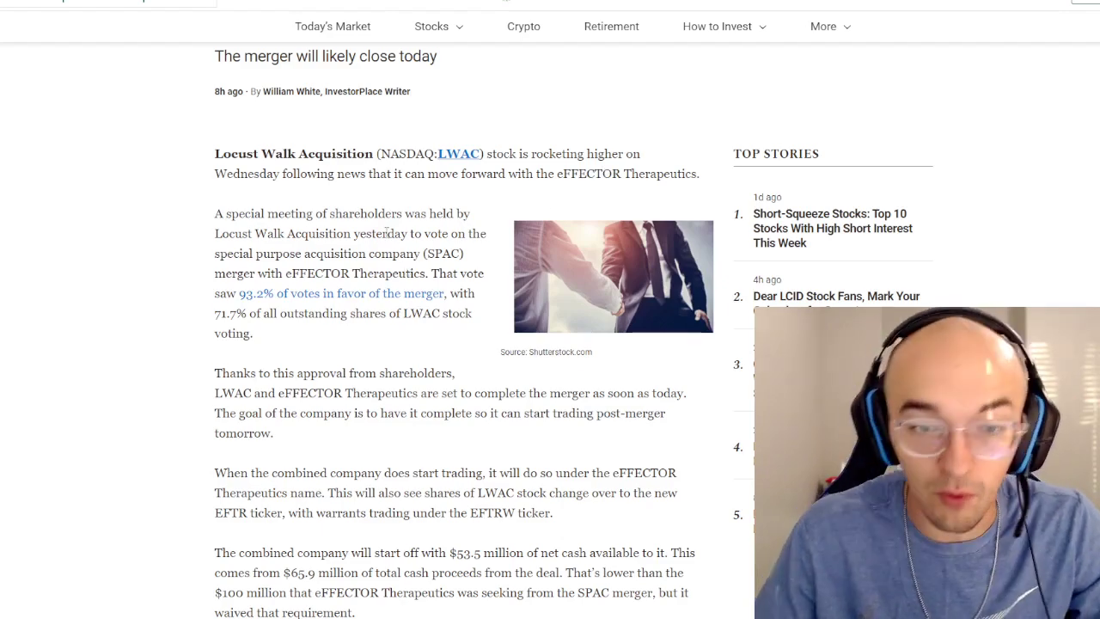
scroll("down", 3)
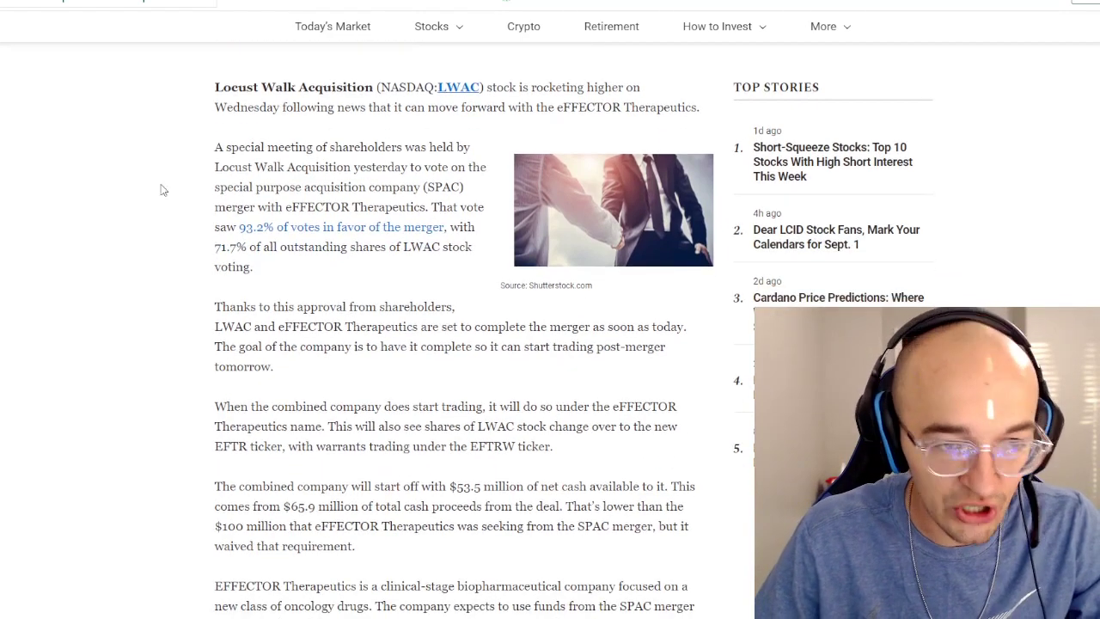
scroll("down", 3)
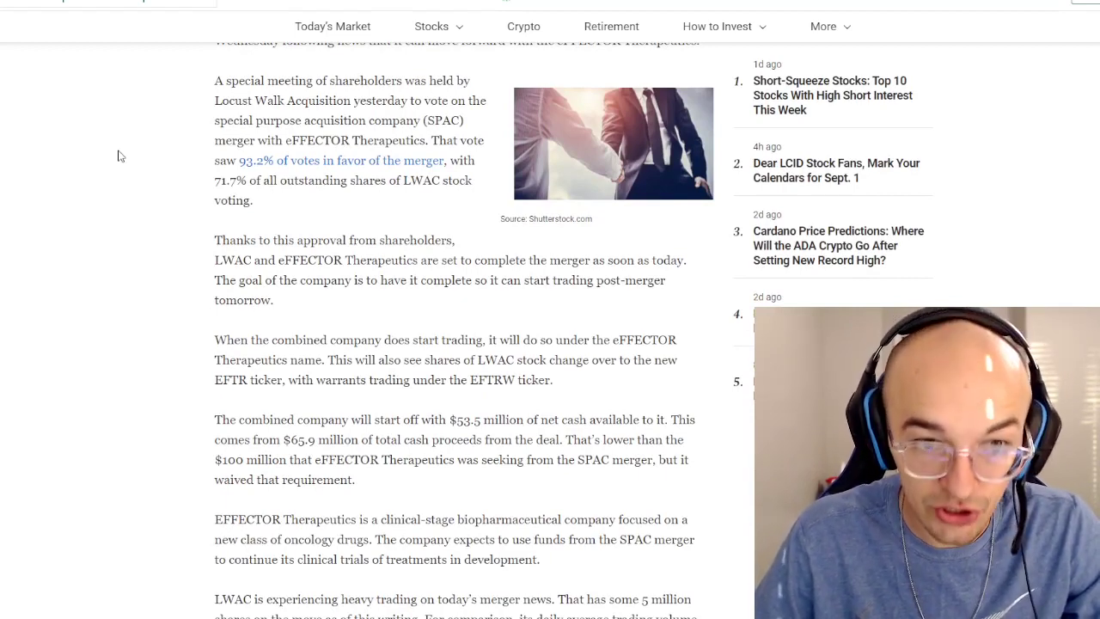
mouse_move(244, 165)
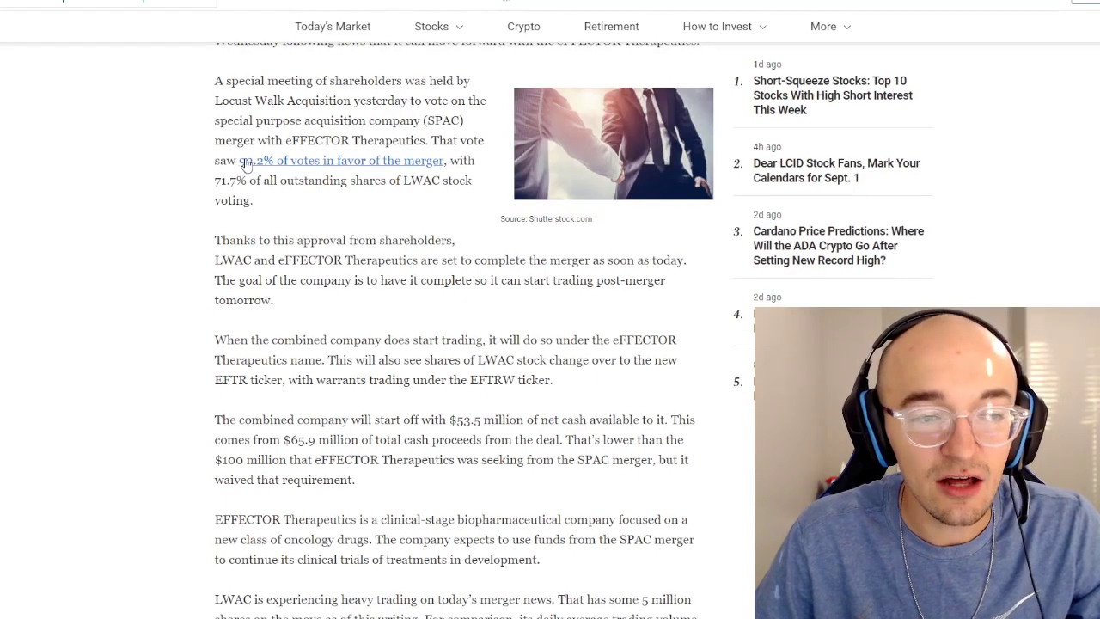
mouse_move(244, 168)
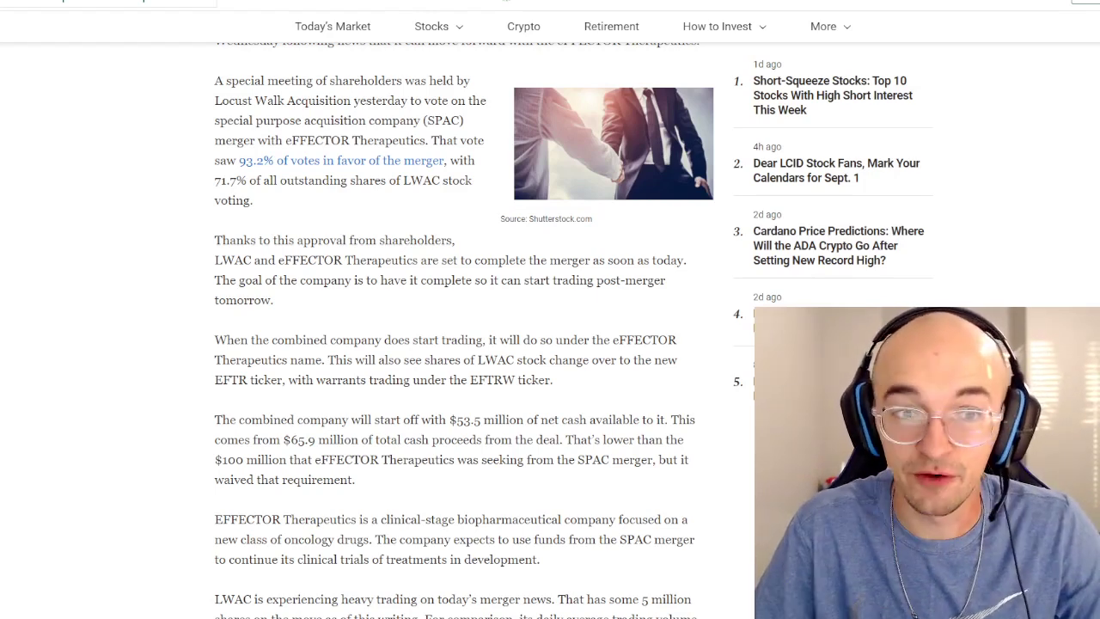
scroll("down", 3)
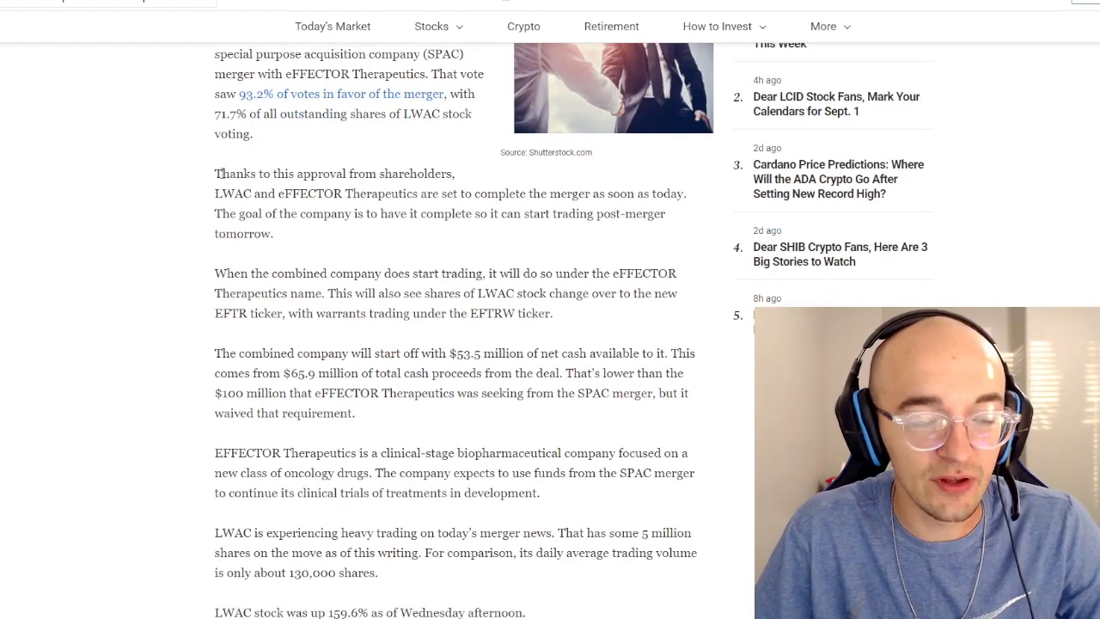
scroll("down", 3)
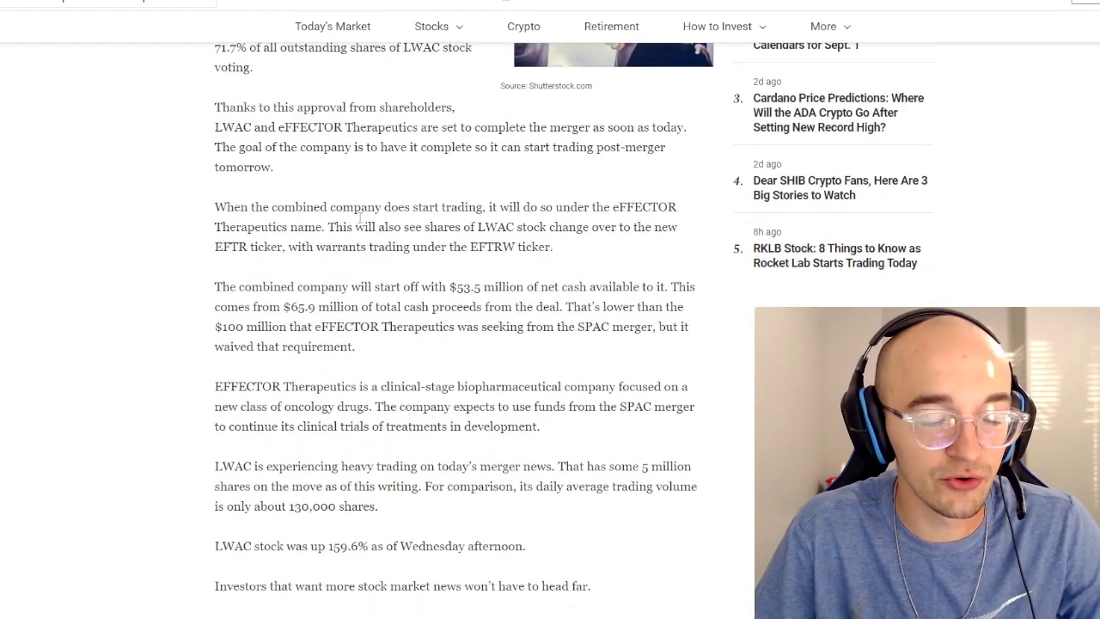
mouse_move(337, 197)
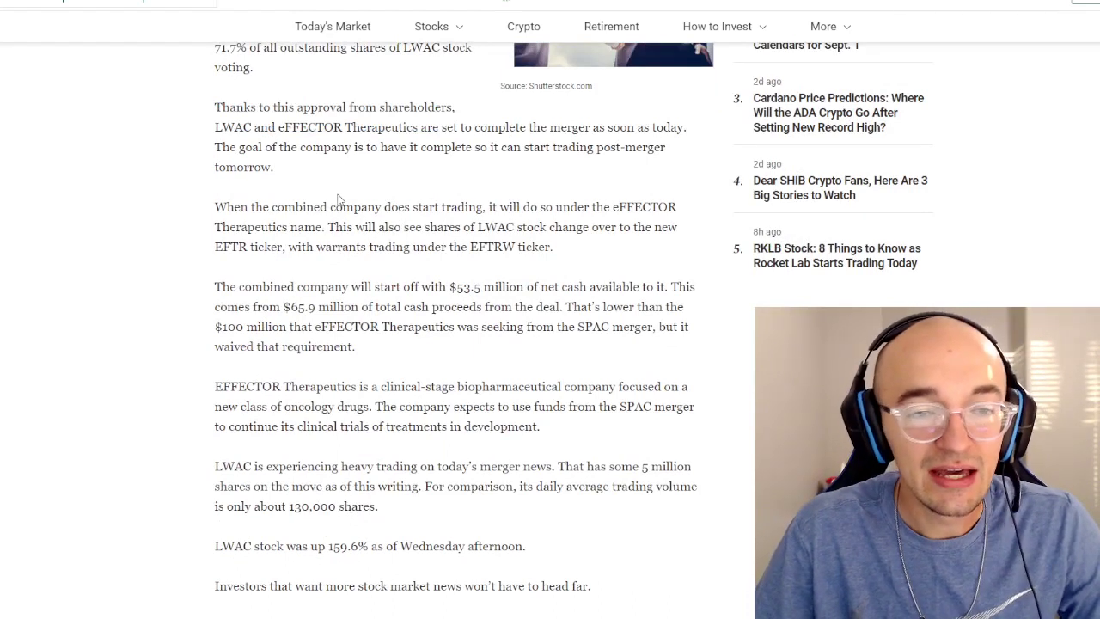
left_click_drag(255, 148, 583, 148)
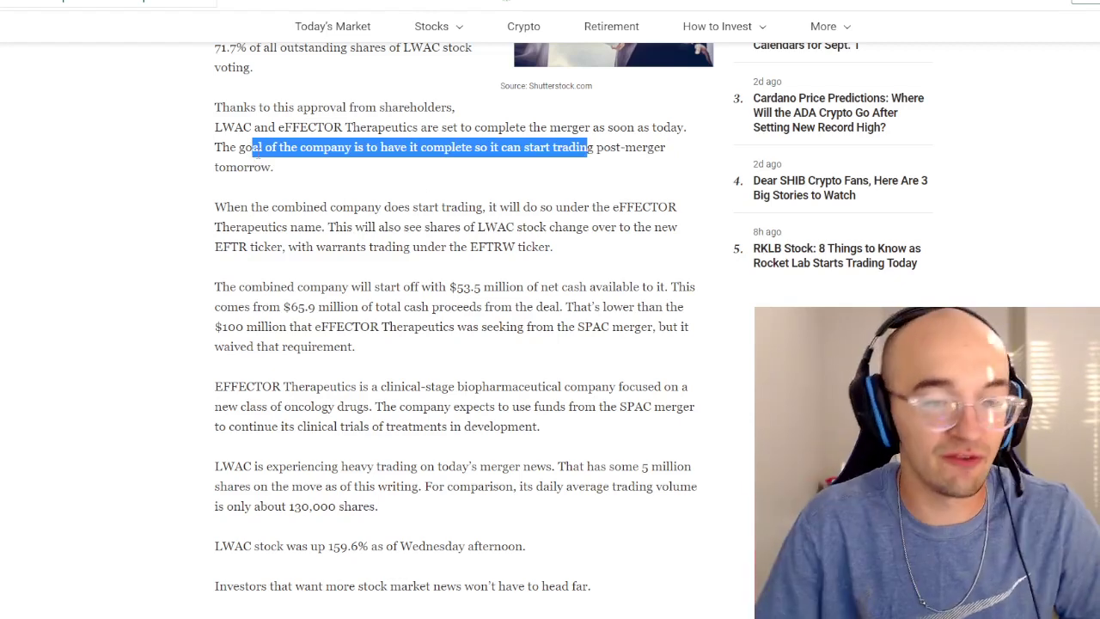
left_click(533, 347)
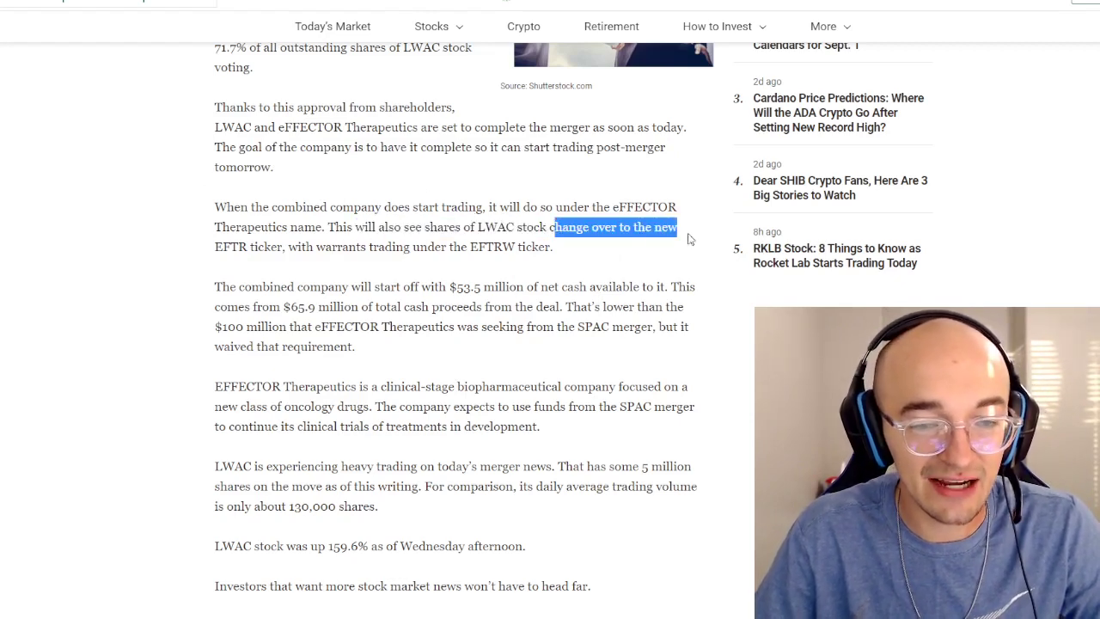
left_click_drag(678, 227, 279, 247)
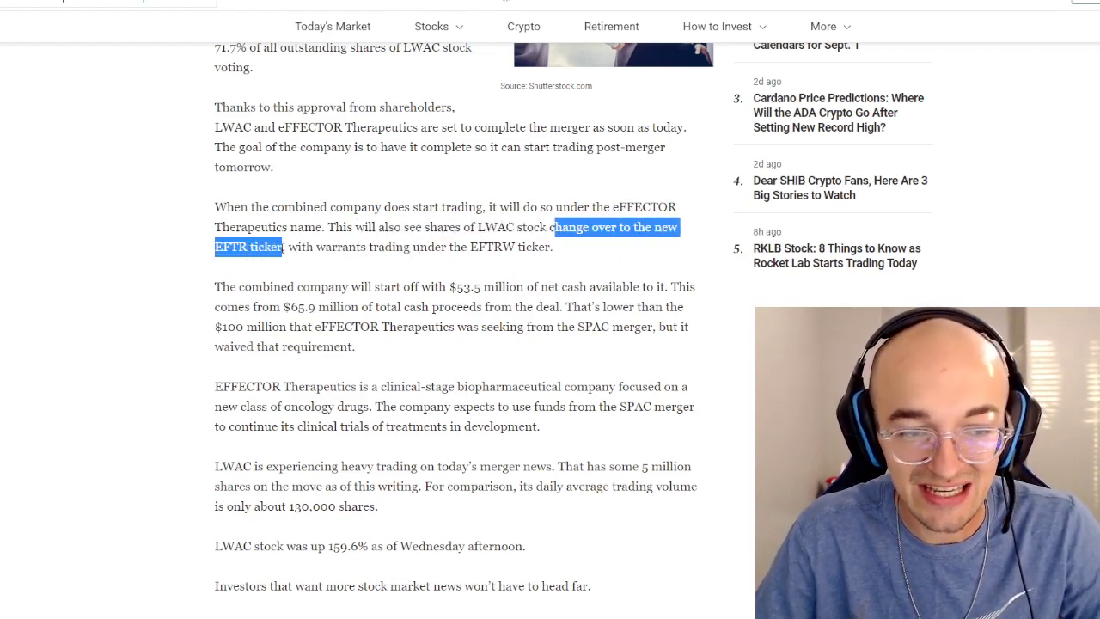
left_click_drag(272, 247, 534, 287)
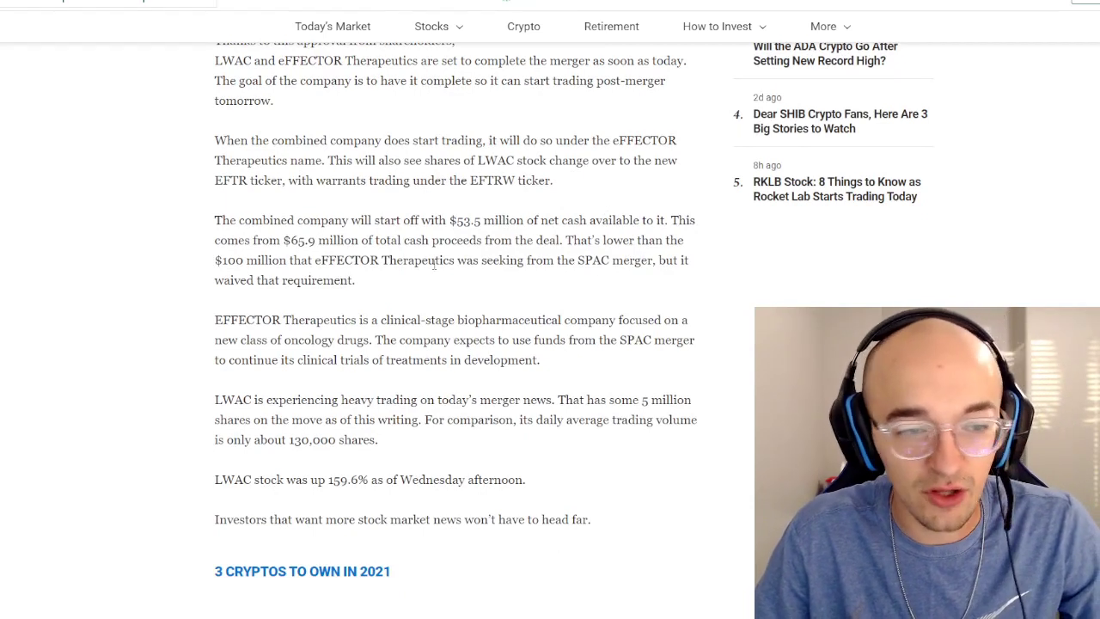
left_click_drag(217, 260, 508, 259)
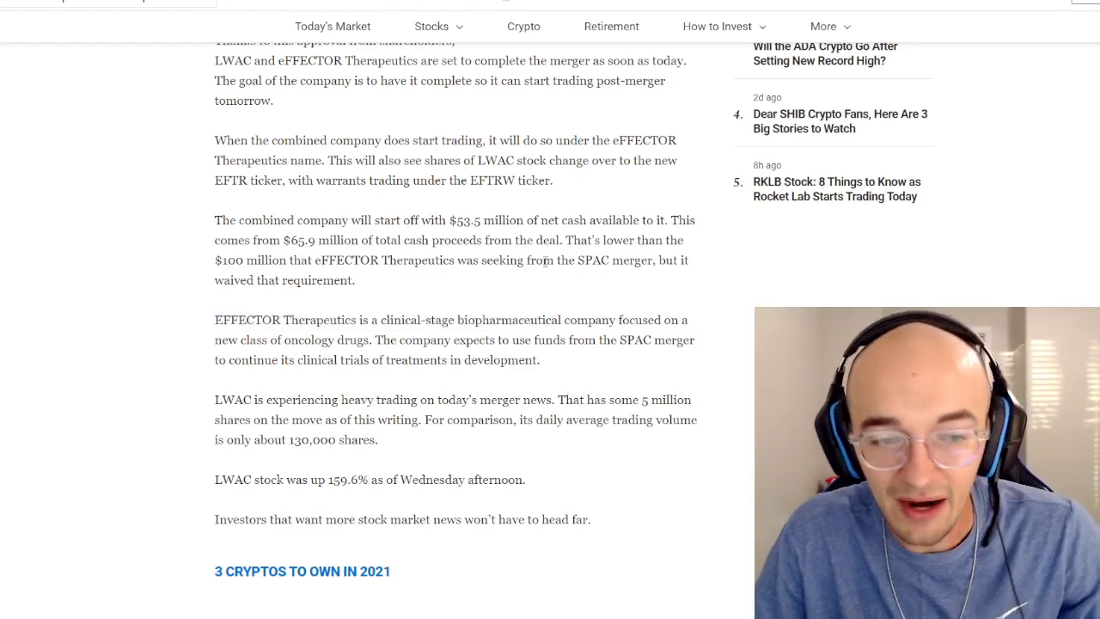
scroll("down", 3)
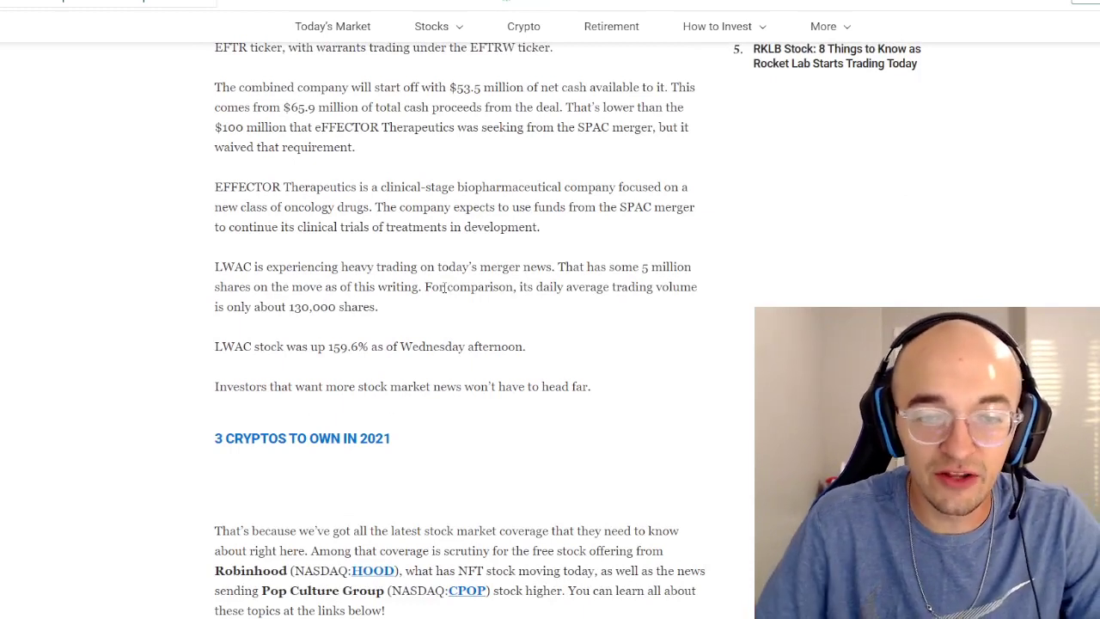
mouse_move(302, 371)
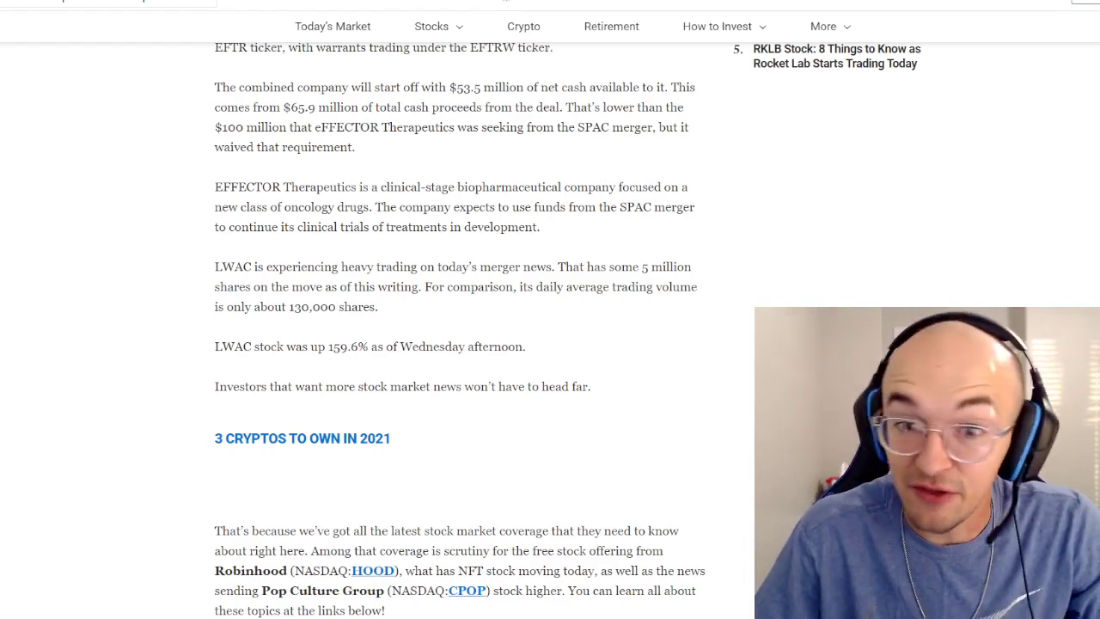
Highlight the sentence about 5 million shares moving, then clear the highlight
double_click(234, 128)
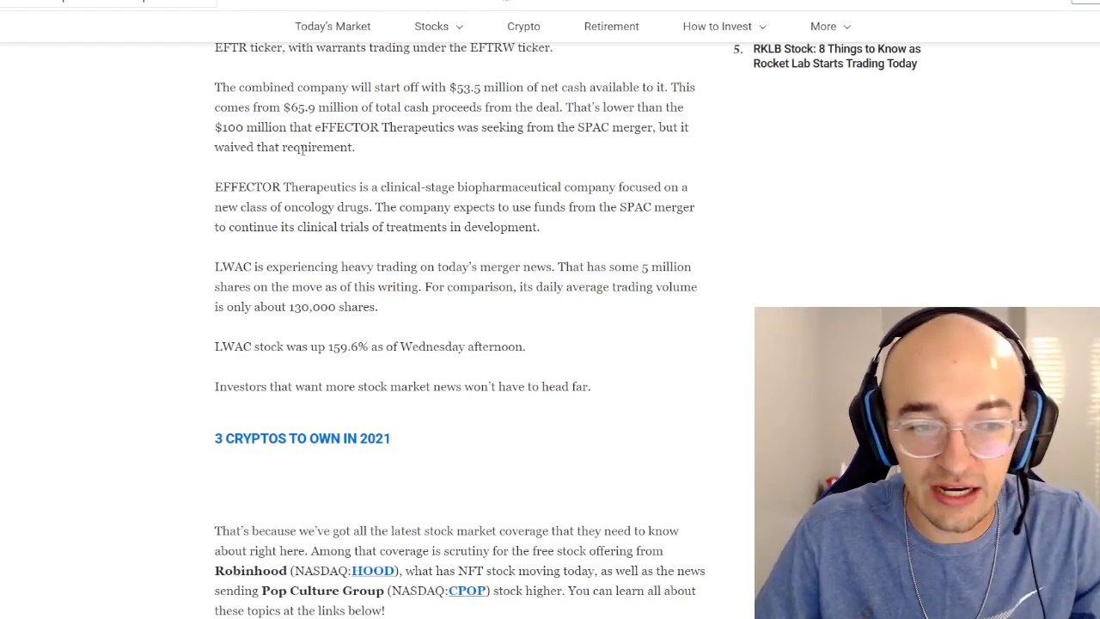
mouse_move(214, 220)
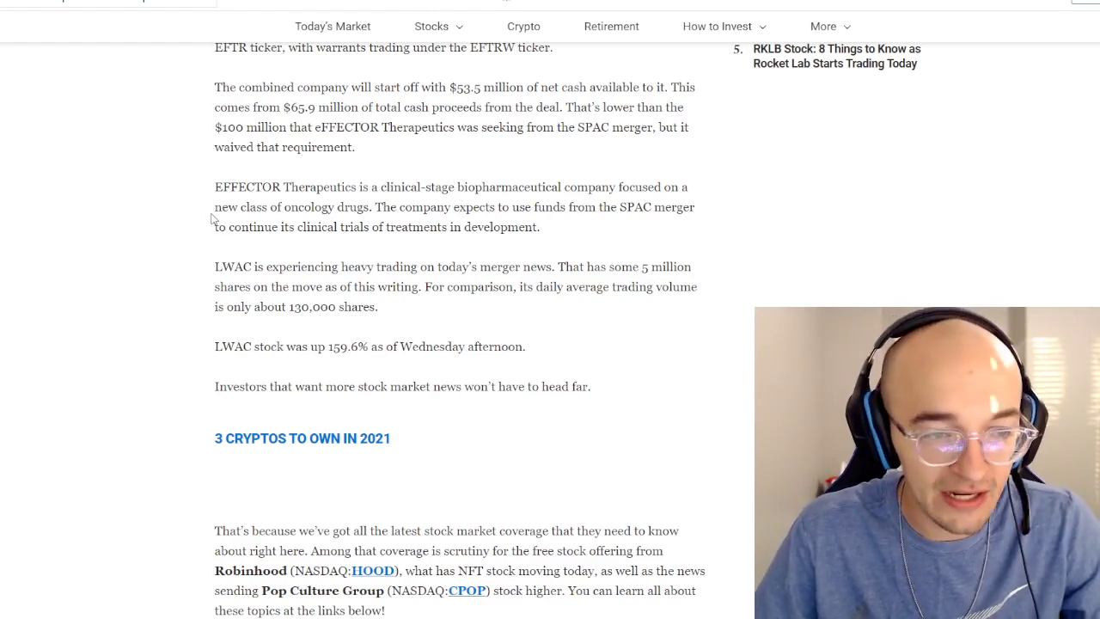
mouse_move(217, 261)
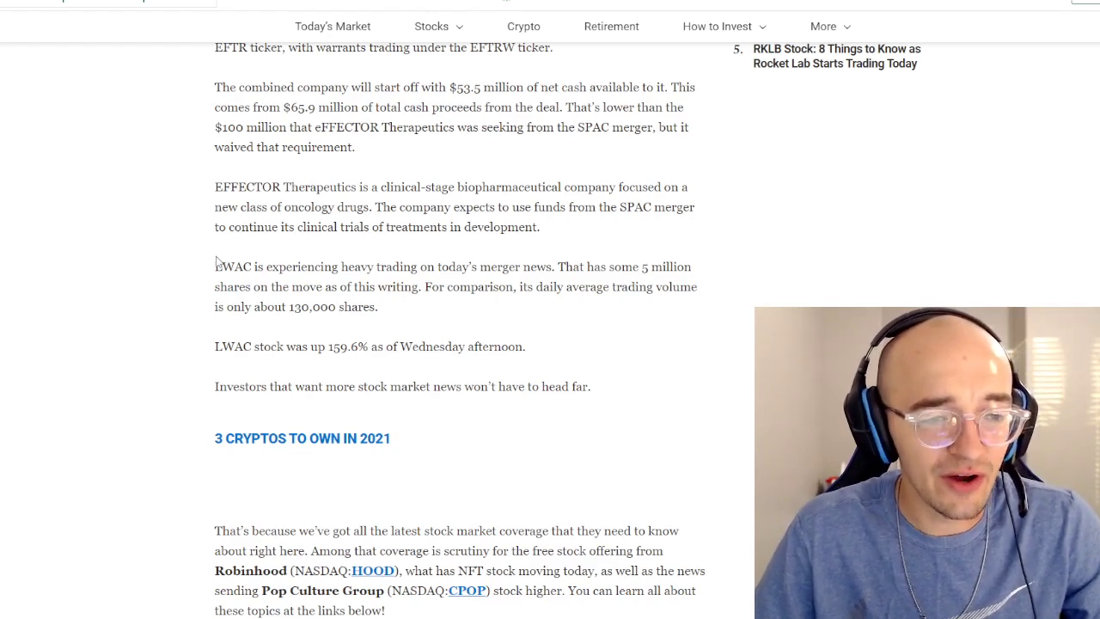
mouse_move(480, 306)
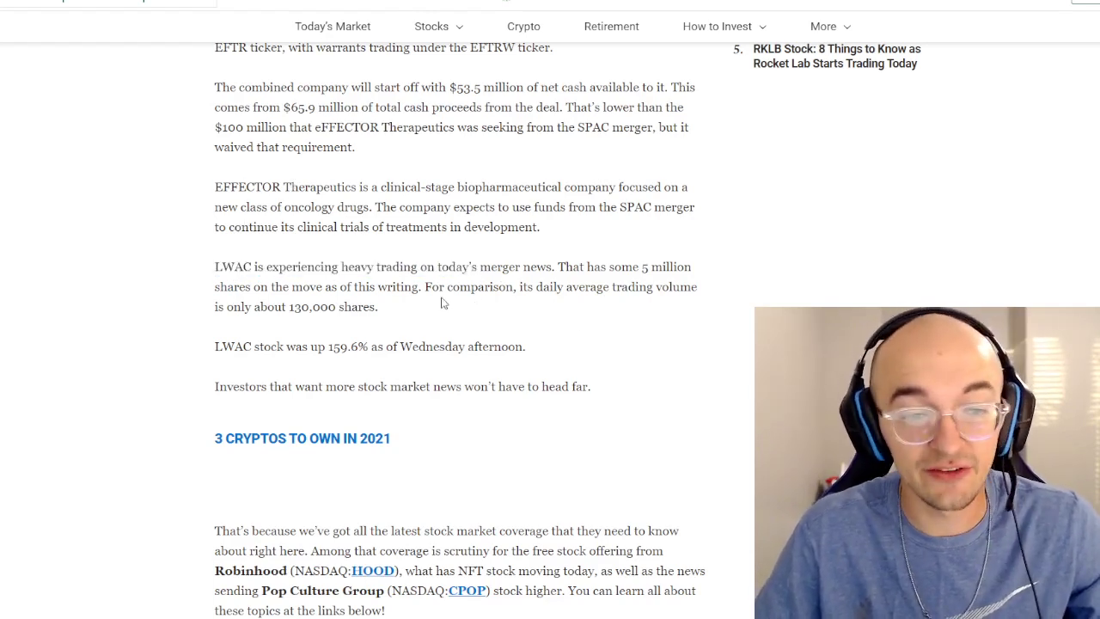
left_click_drag(213, 285, 495, 285)
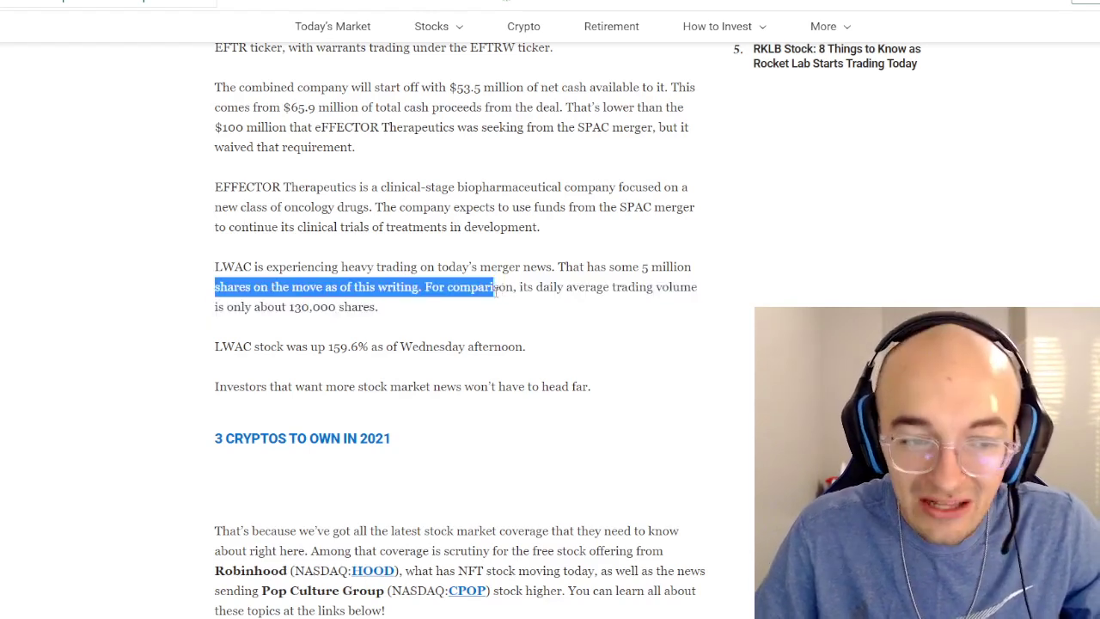
left_click(396, 318)
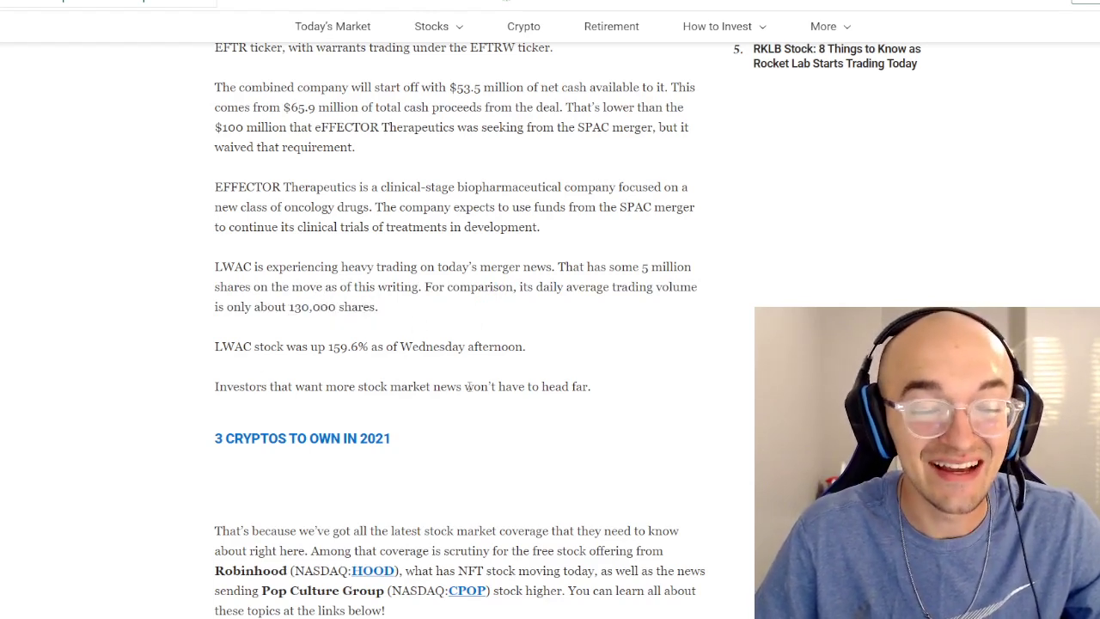
Return to the Locust Walk Acquisition search results and show the one-day chart
scroll("up", 3)
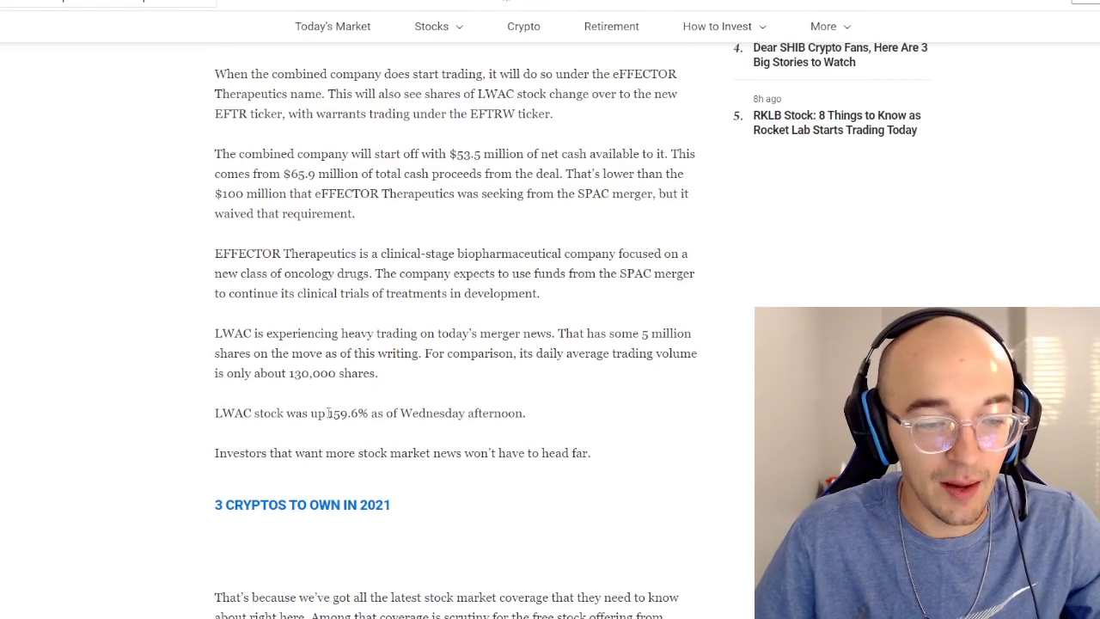
left_click_drag(306, 413, 387, 413)
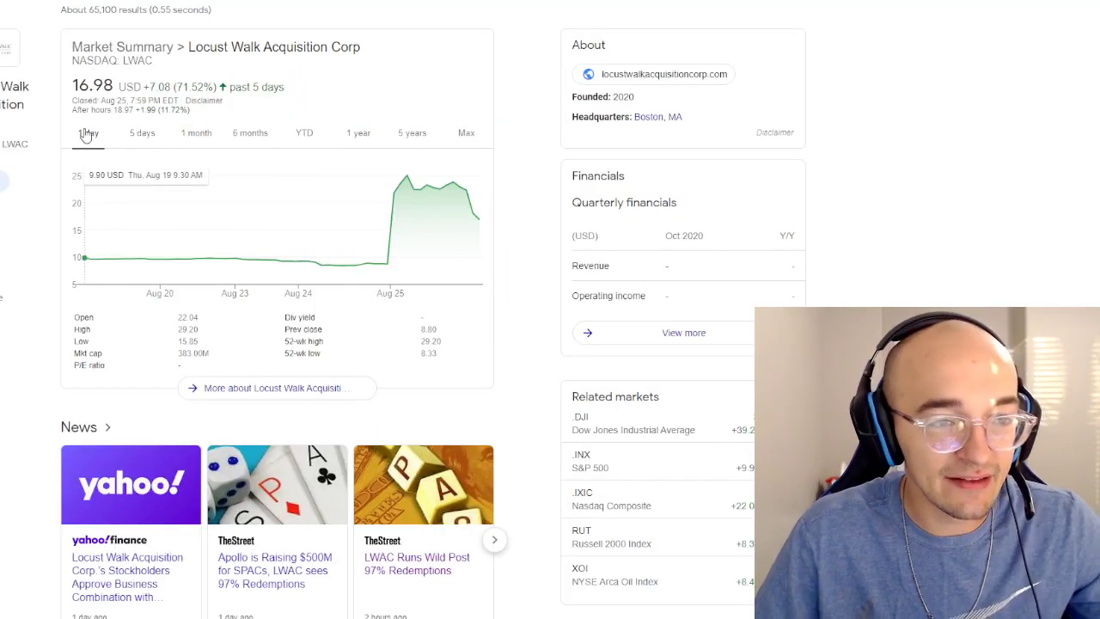
left_click(88, 133)
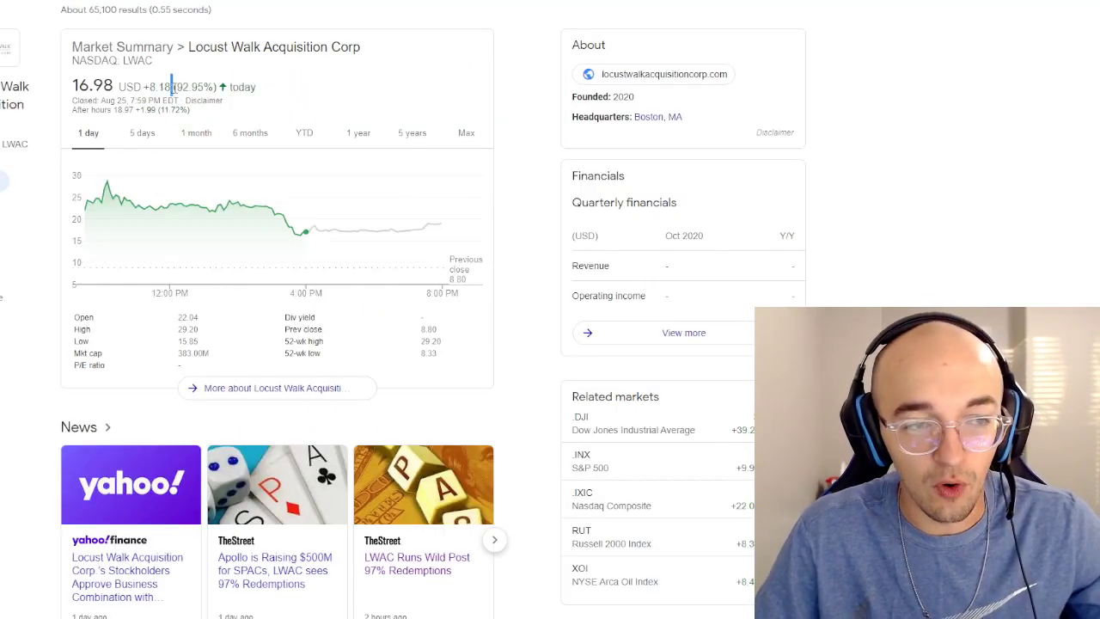